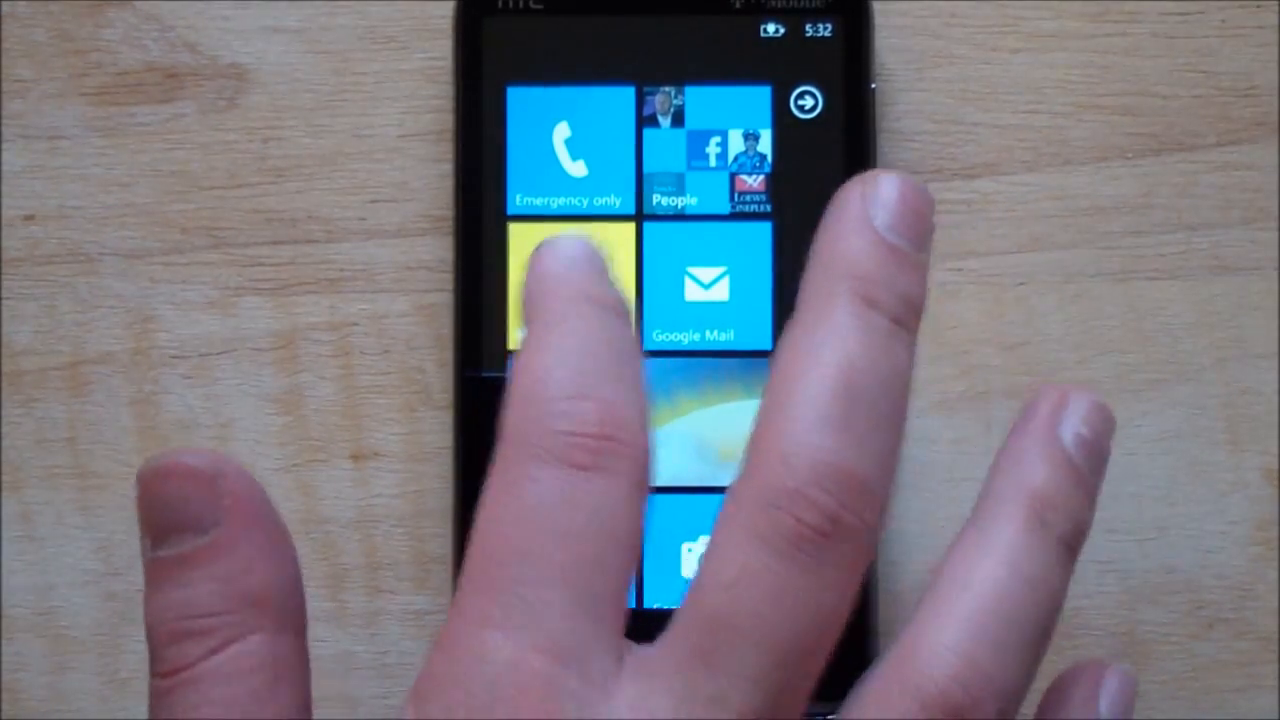
# Start IM+ from its Start-screen tile and accept the promo-version notice to reach the Chats screen
pyautogui.click(568, 290)
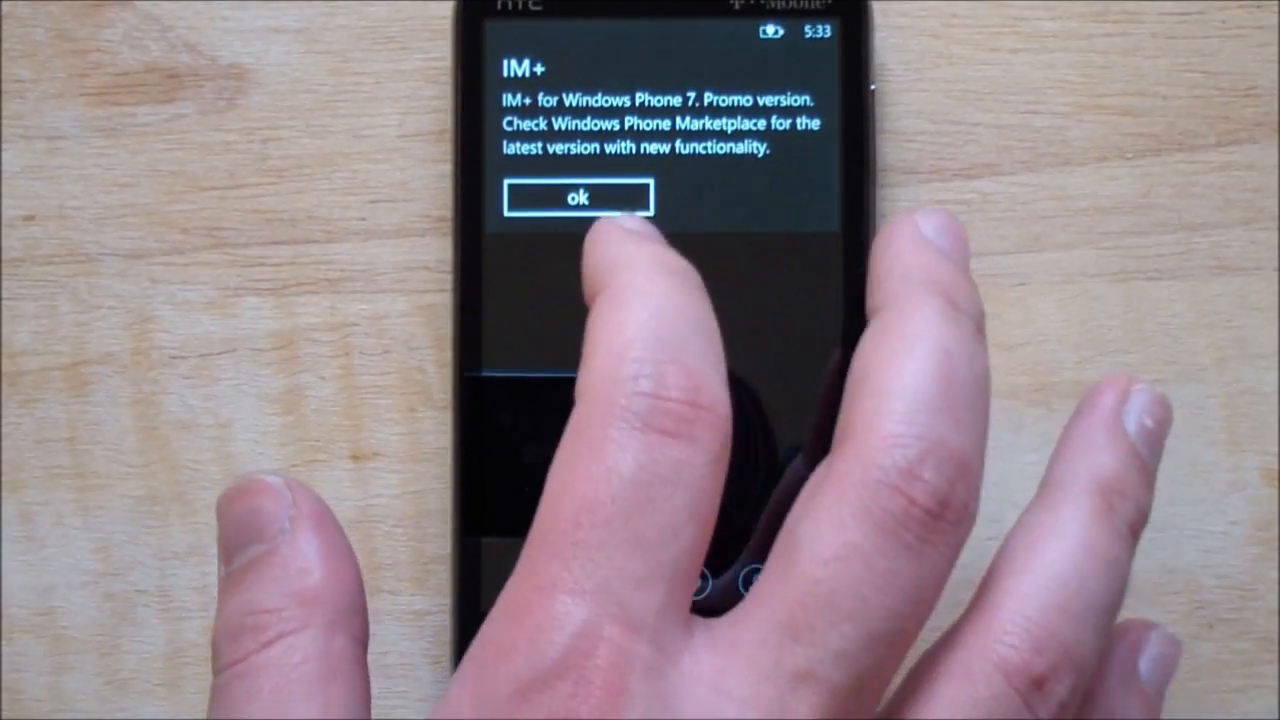
pyautogui.click(577, 197)
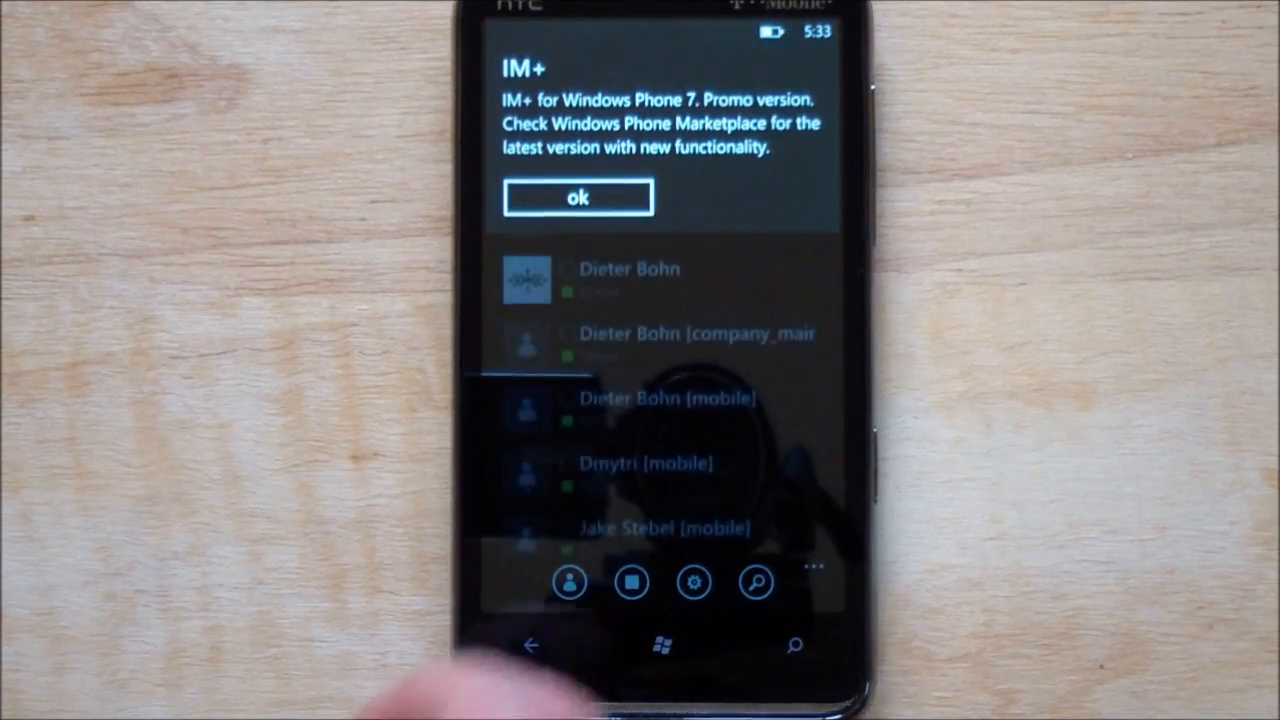
pyautogui.click(577, 197)
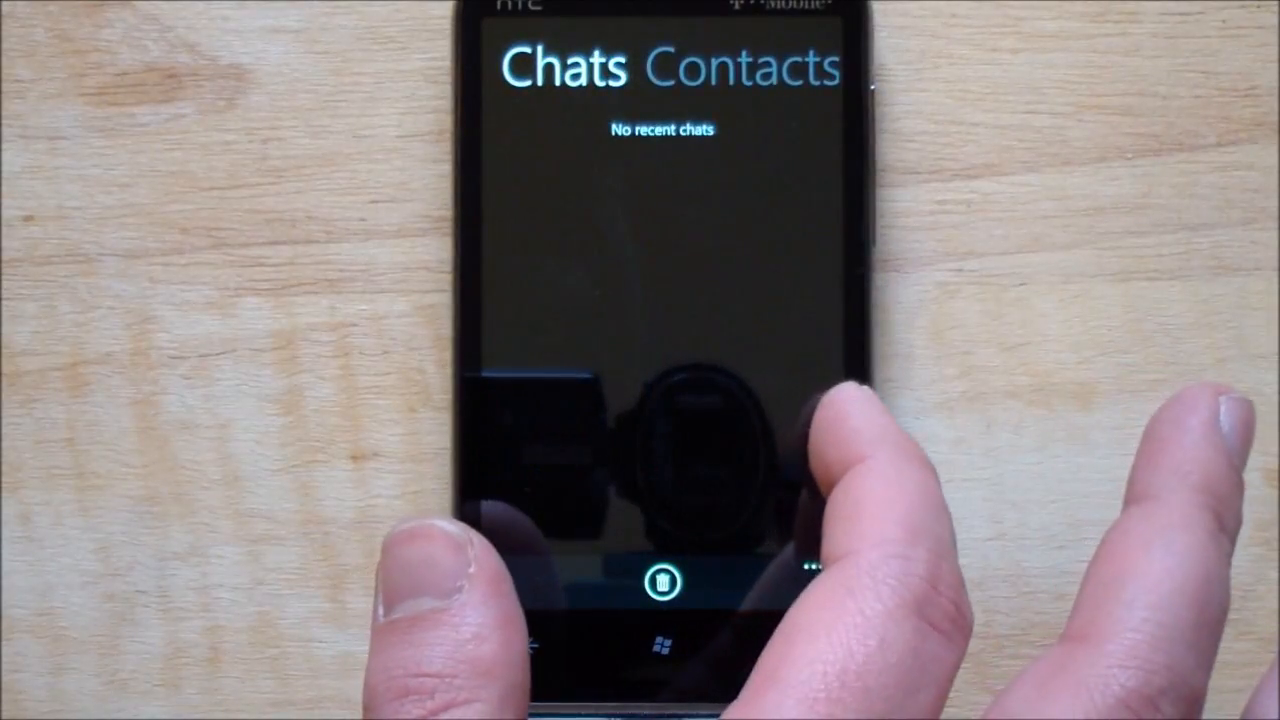
# Move from the empty Chats pivot to the Contacts list showing 12 of 26 online contacts
pyautogui.click(744, 66)
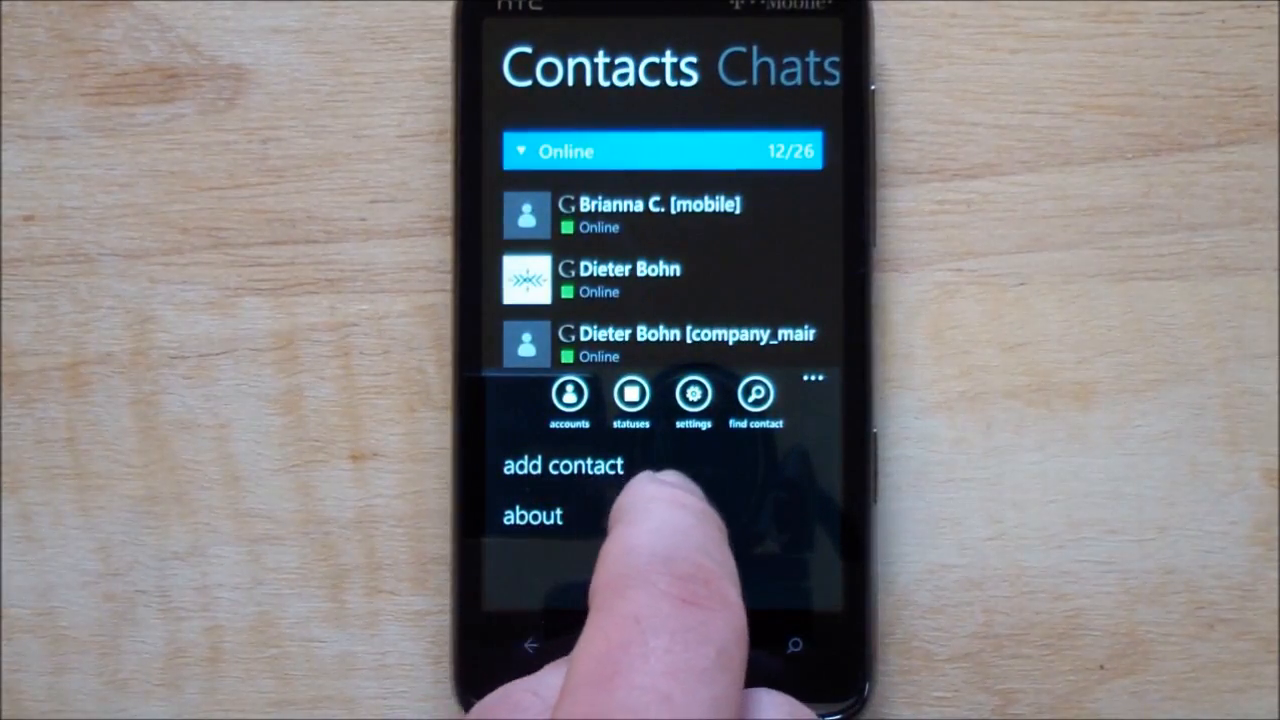
pyautogui.click(630, 395)
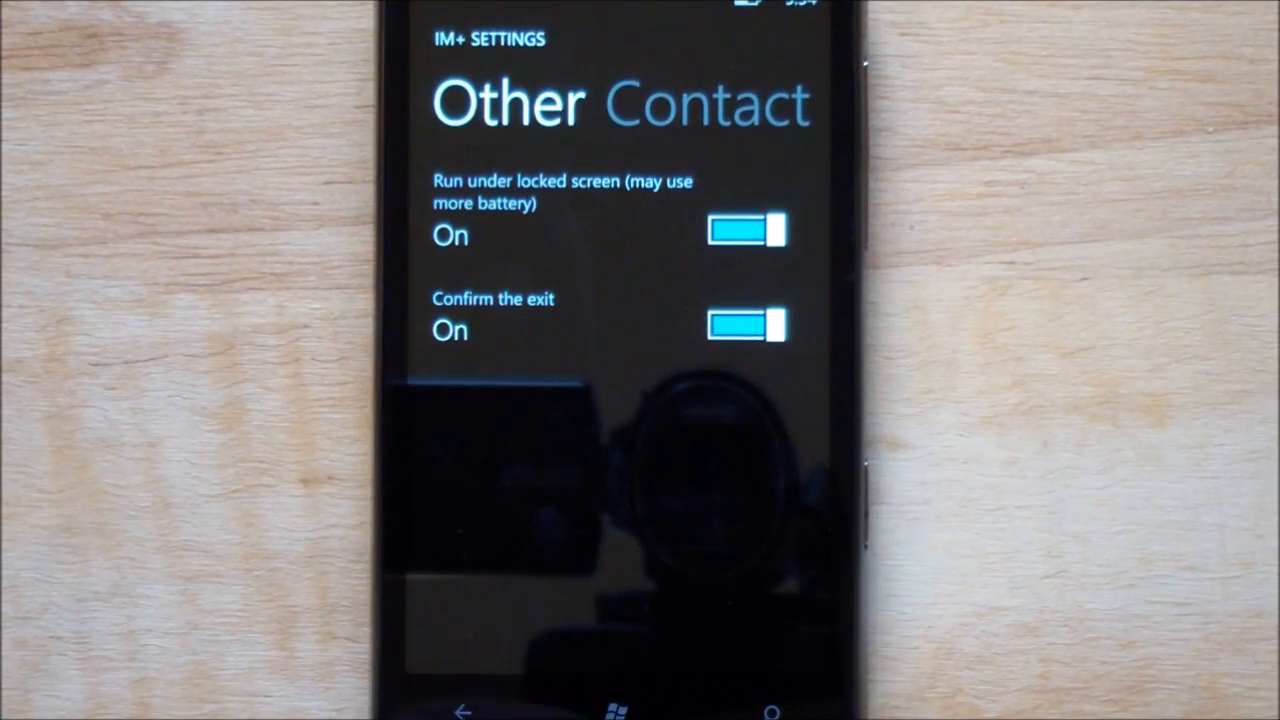
# Toggle the Confirm the exit setting off and back on in the Other settings pivot
pyautogui.click(745, 325)
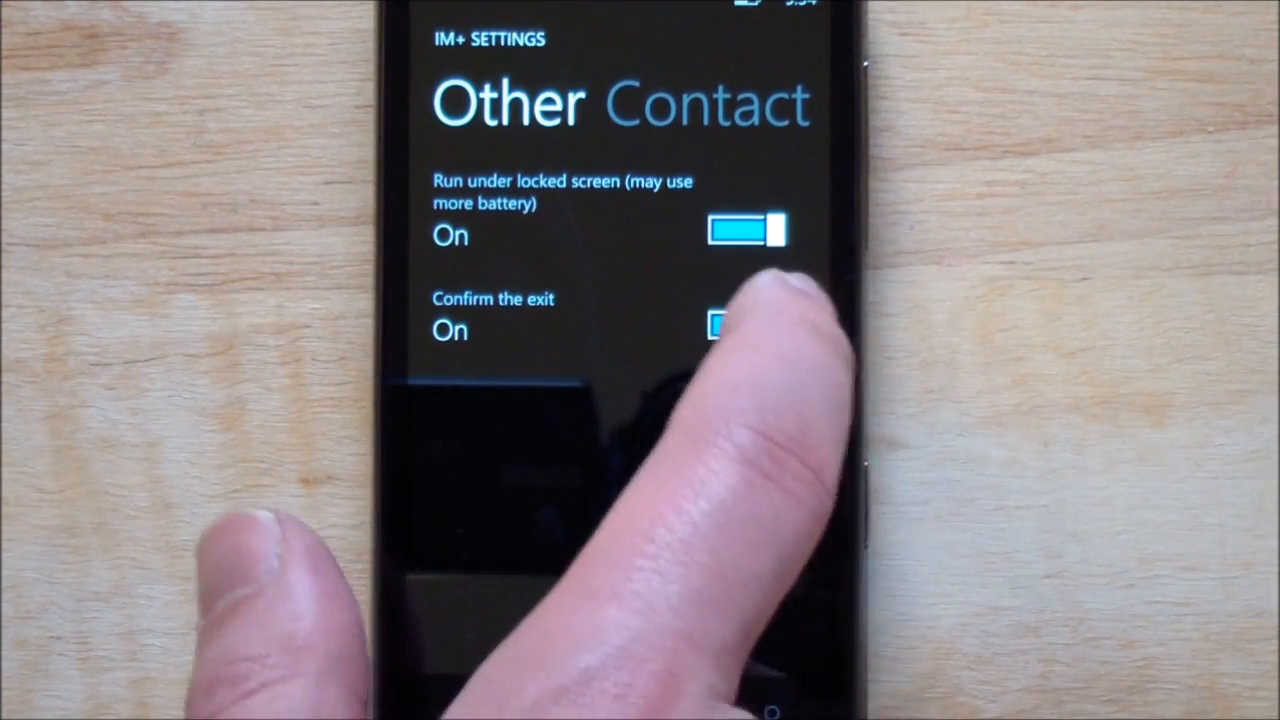
pyautogui.click(745, 324)
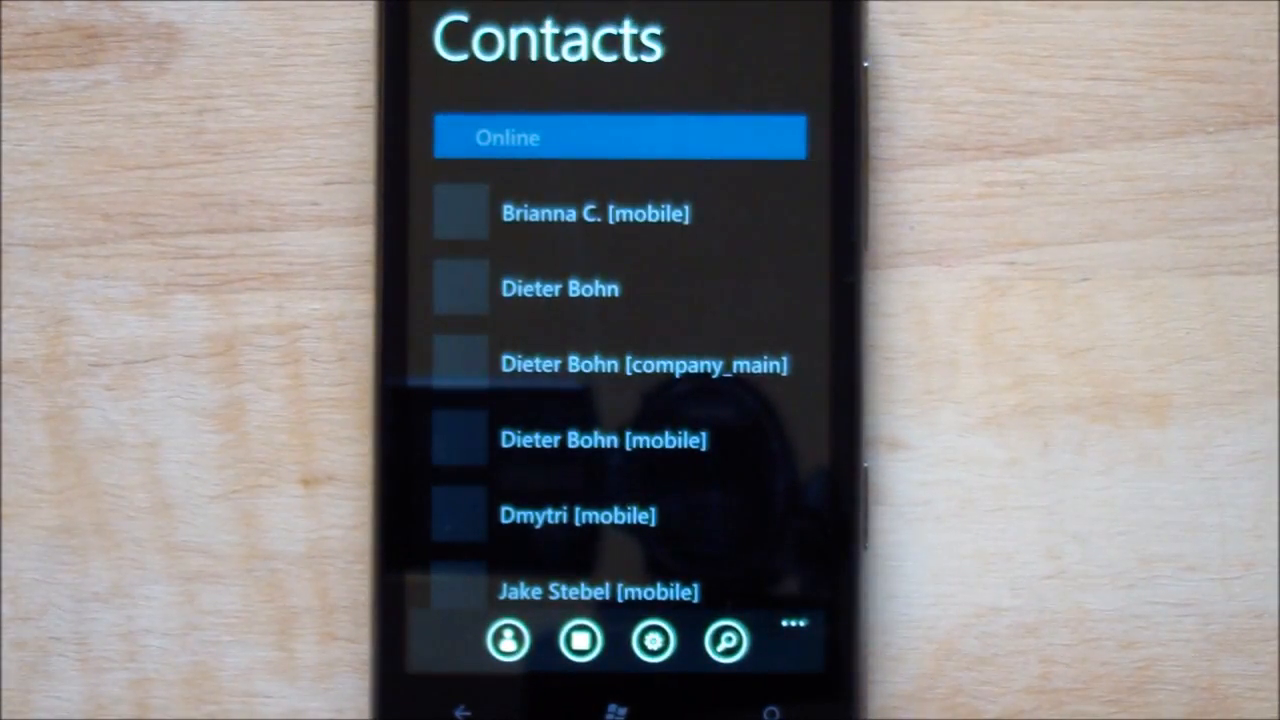
# Exit IM+ from the contact list's app bar menu, returning to the Start screen
pyautogui.click(793, 640)
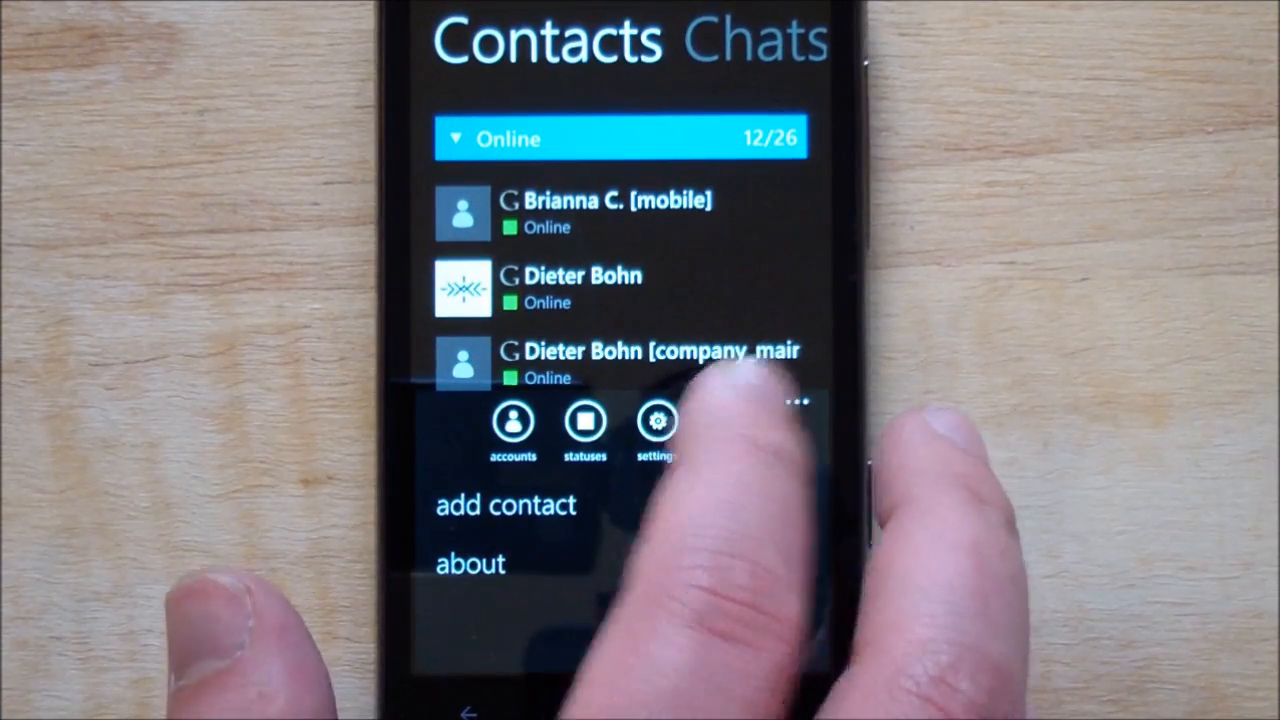
pyautogui.click(730, 640)
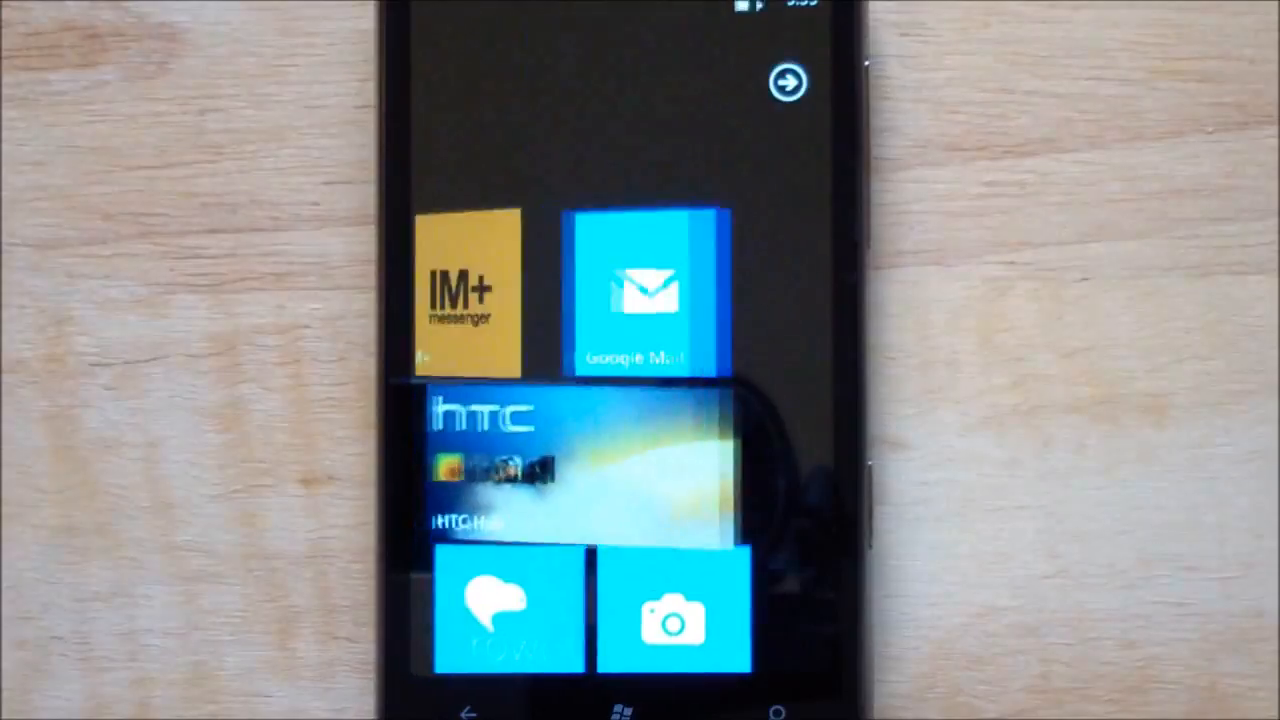
pyautogui.click(470, 295)
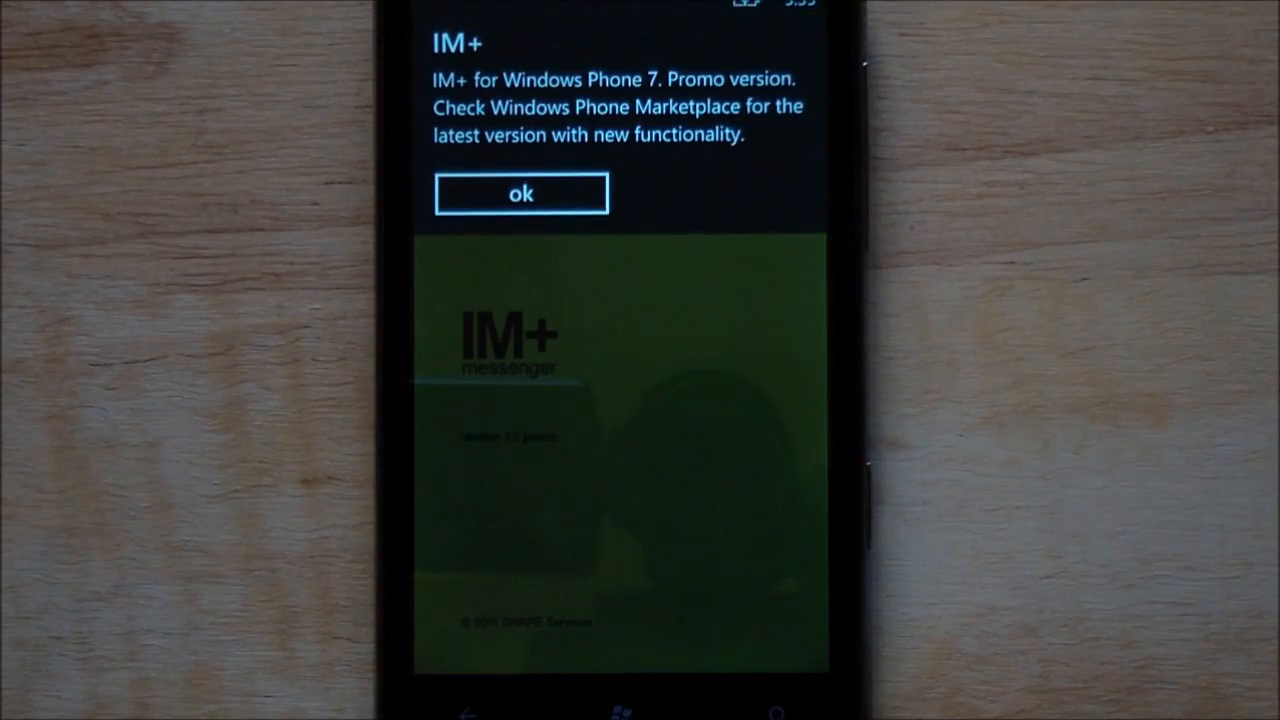
pyautogui.click(520, 192)
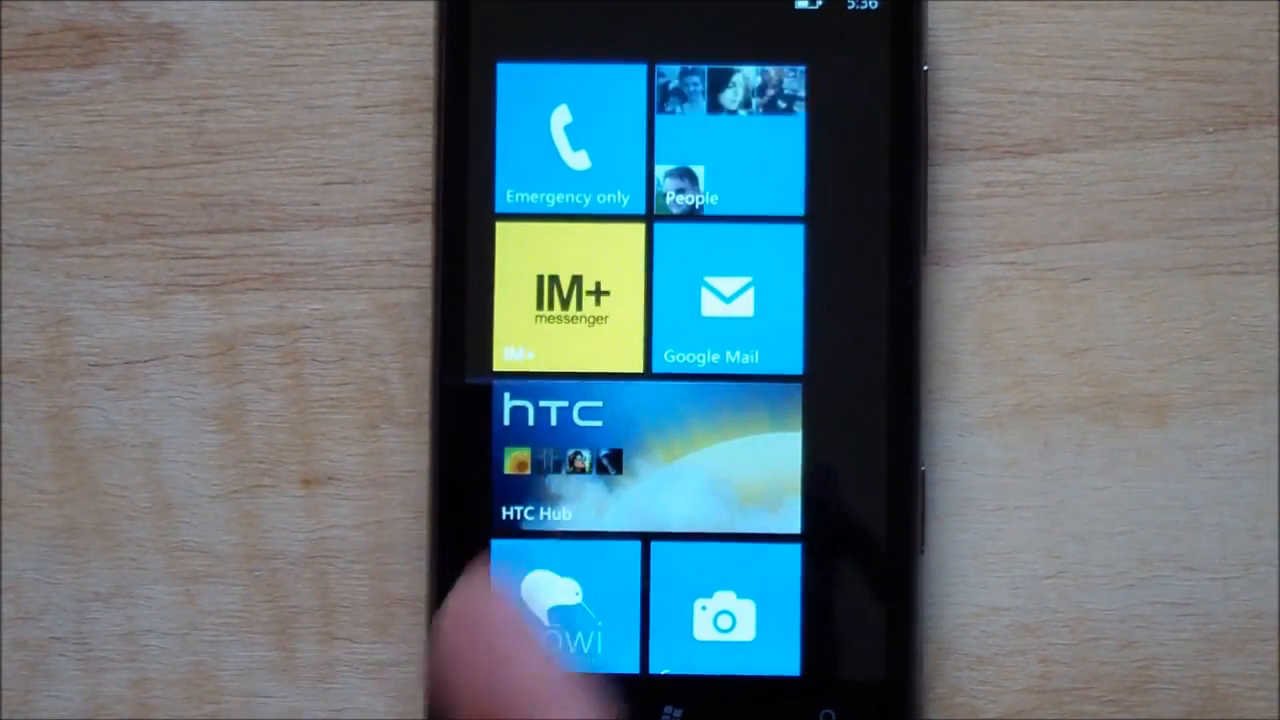
# Reopen IM+ and scroll the contacts to Daniel Rubino, busy with one unread message
pyautogui.click(567, 295)
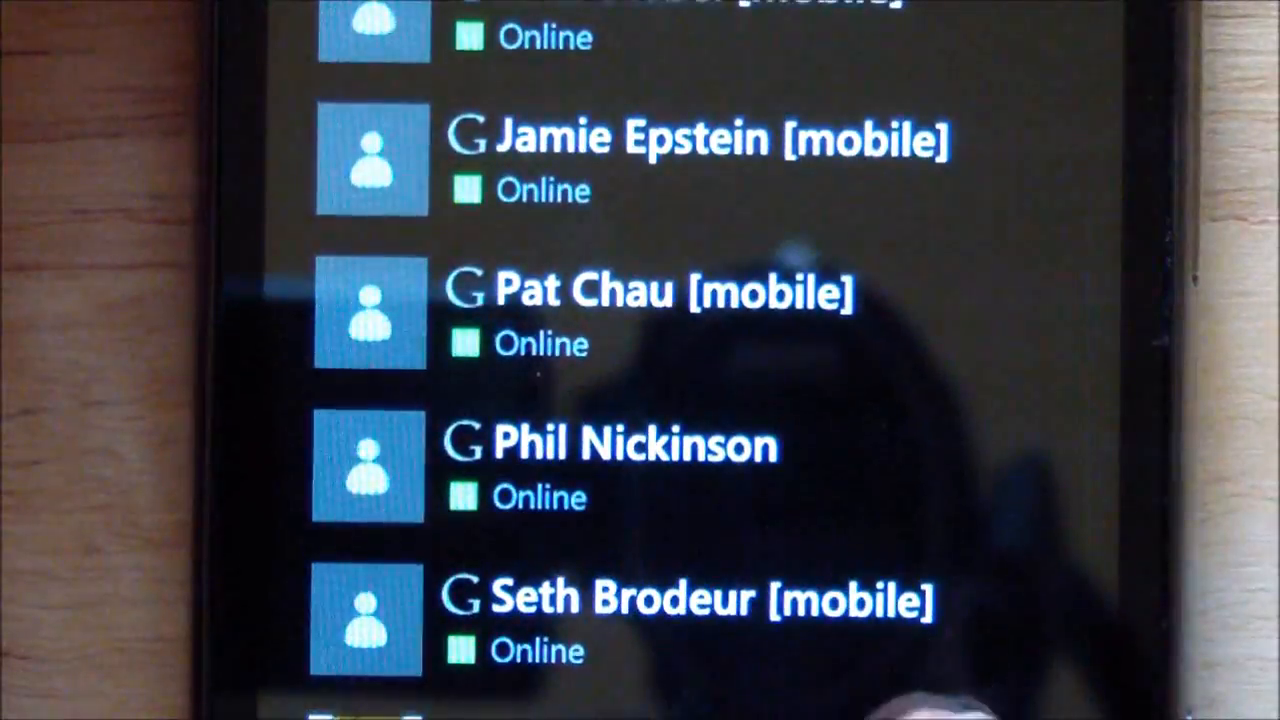
pyautogui.scroll(-3)
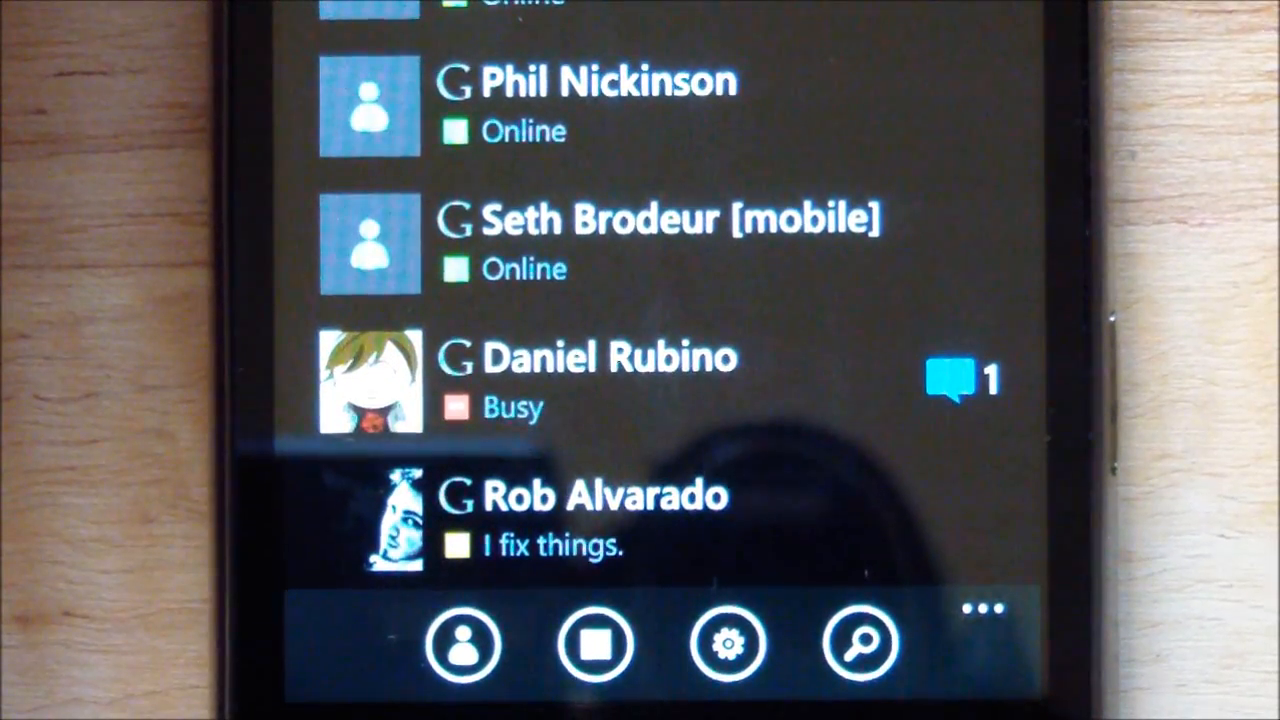
# Open Daniel Rubino's chat with his WPCentral test message and reply 'Test'
pyautogui.click(605, 495)
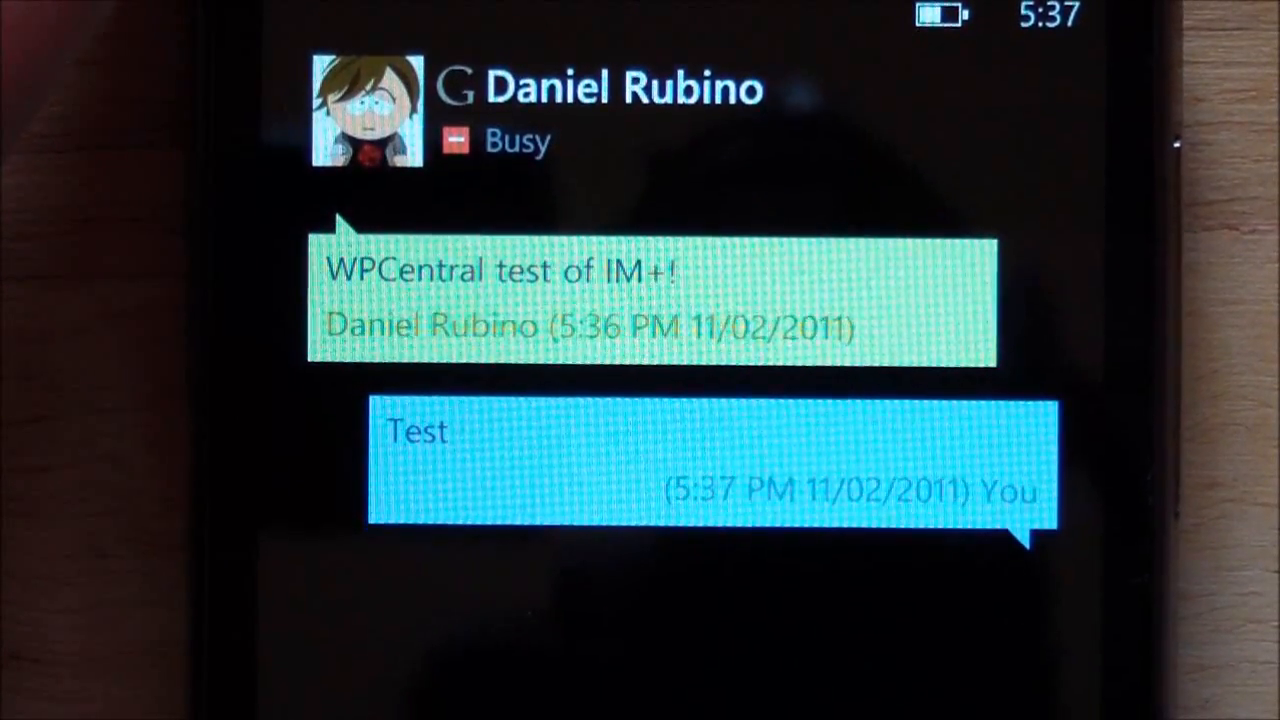
pyautogui.scroll(-3)
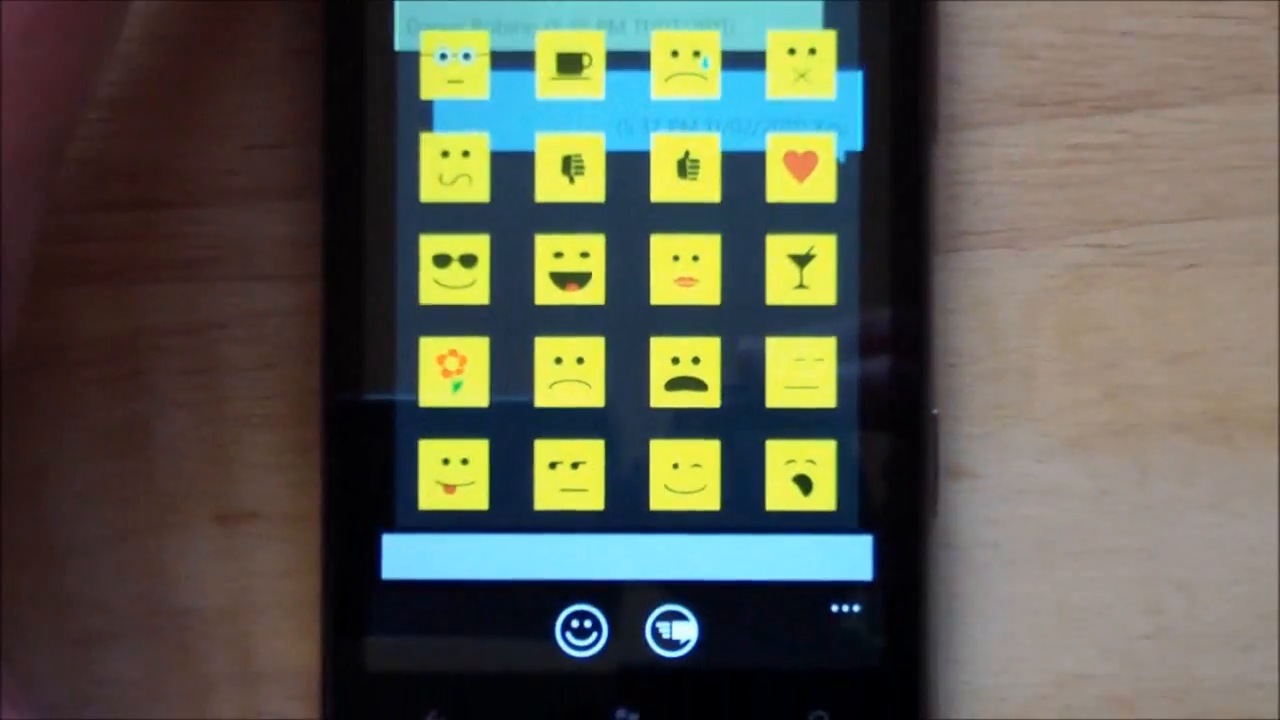
# Scroll through the grid of emoticons available for the chat message
pyautogui.scroll(-3)
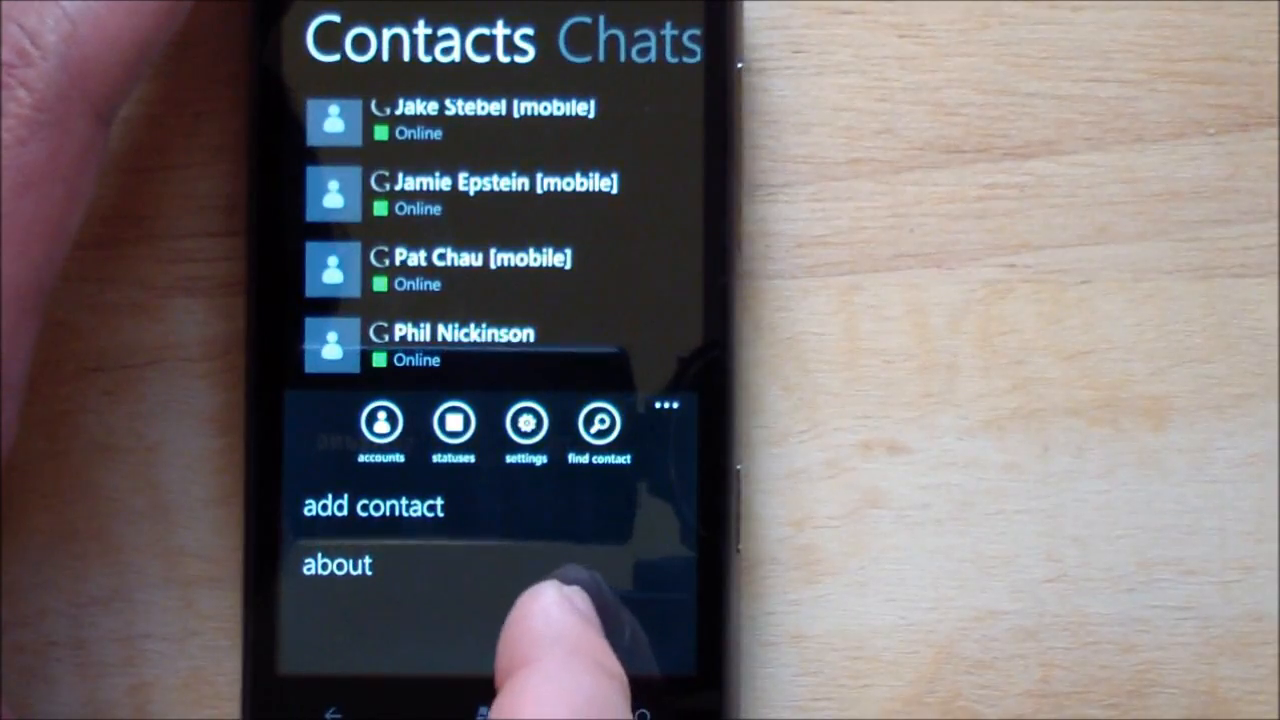
# Reach the Add an Account service list (AOL to Yahoo!) via the accounts manager's edit and add buttons
pyautogui.click(381, 425)
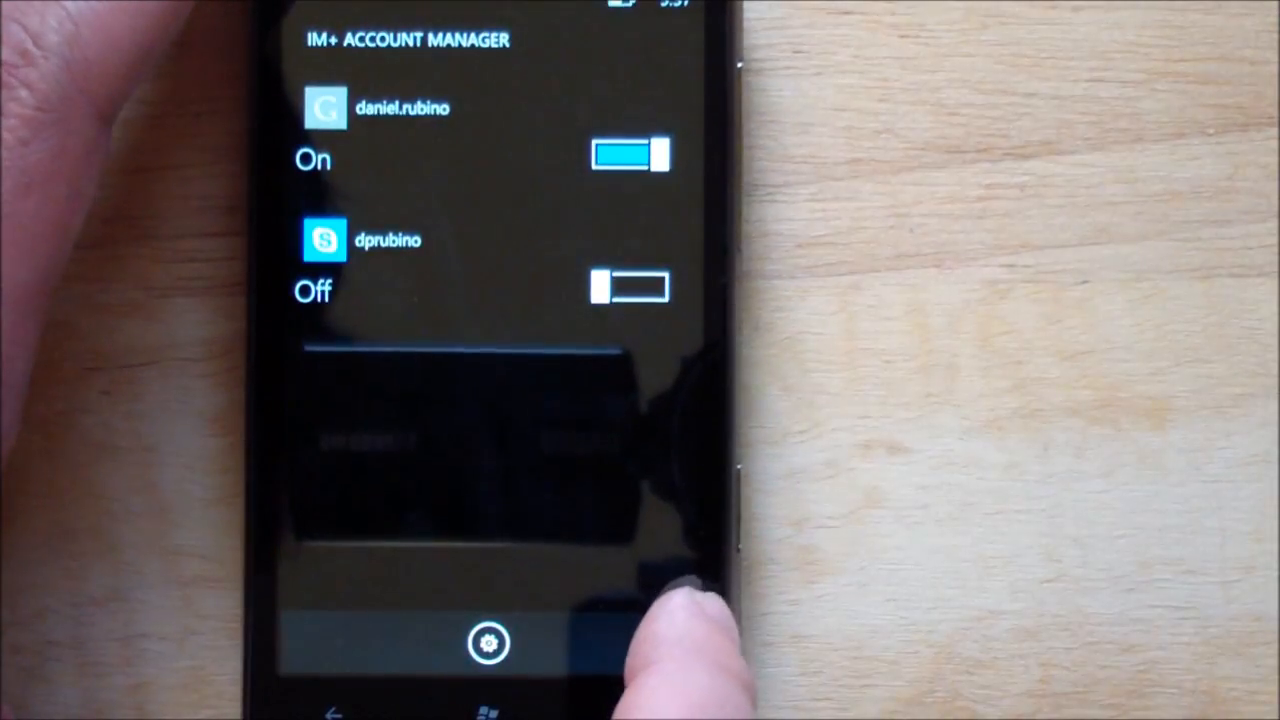
pyautogui.click(489, 643)
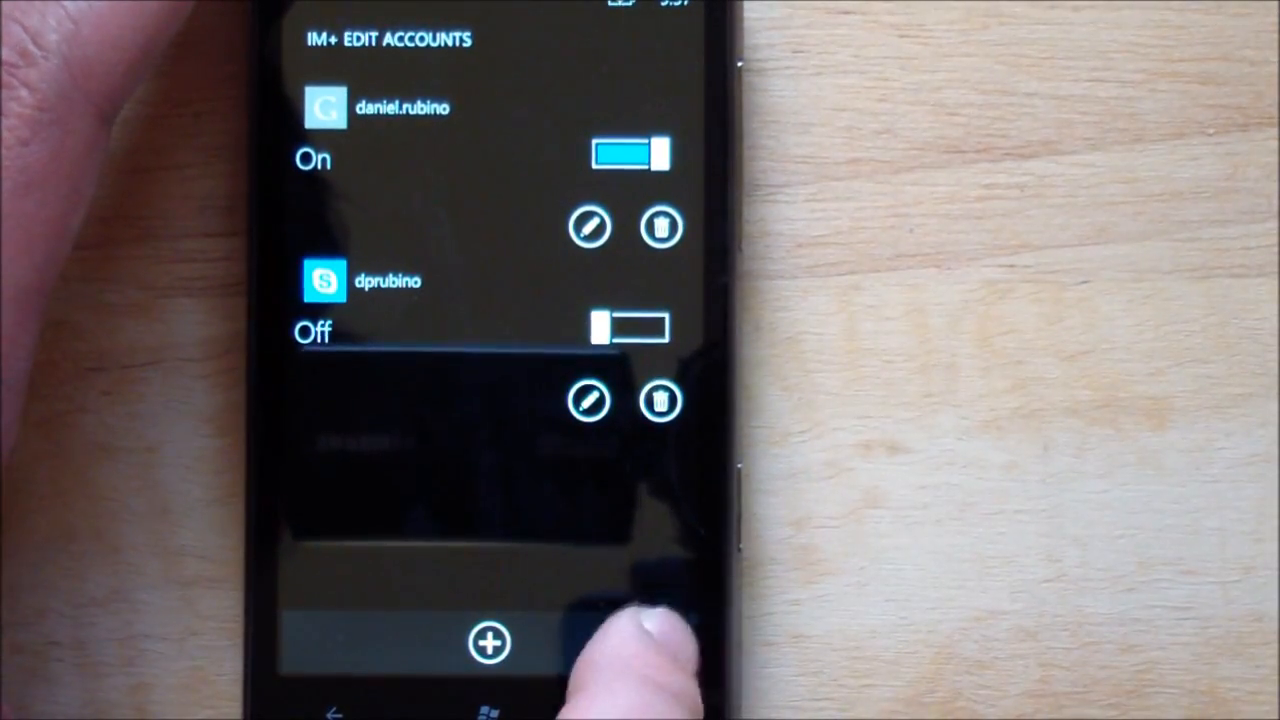
pyautogui.click(489, 643)
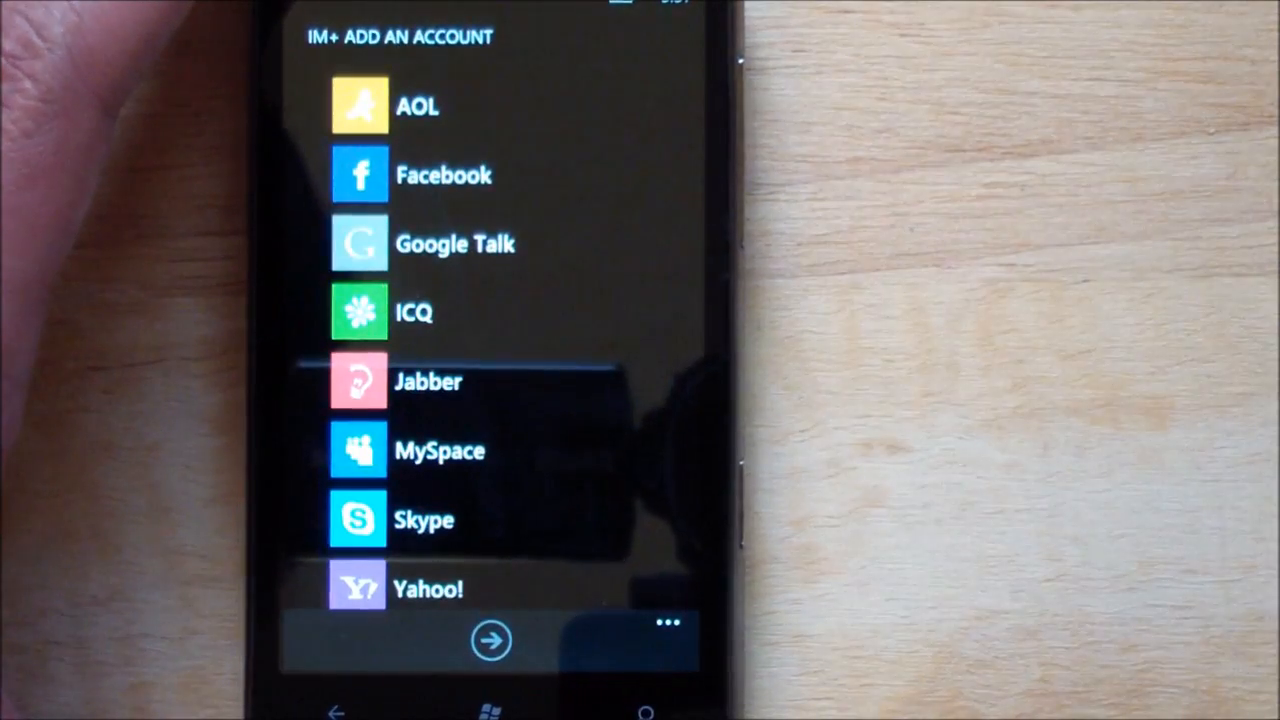